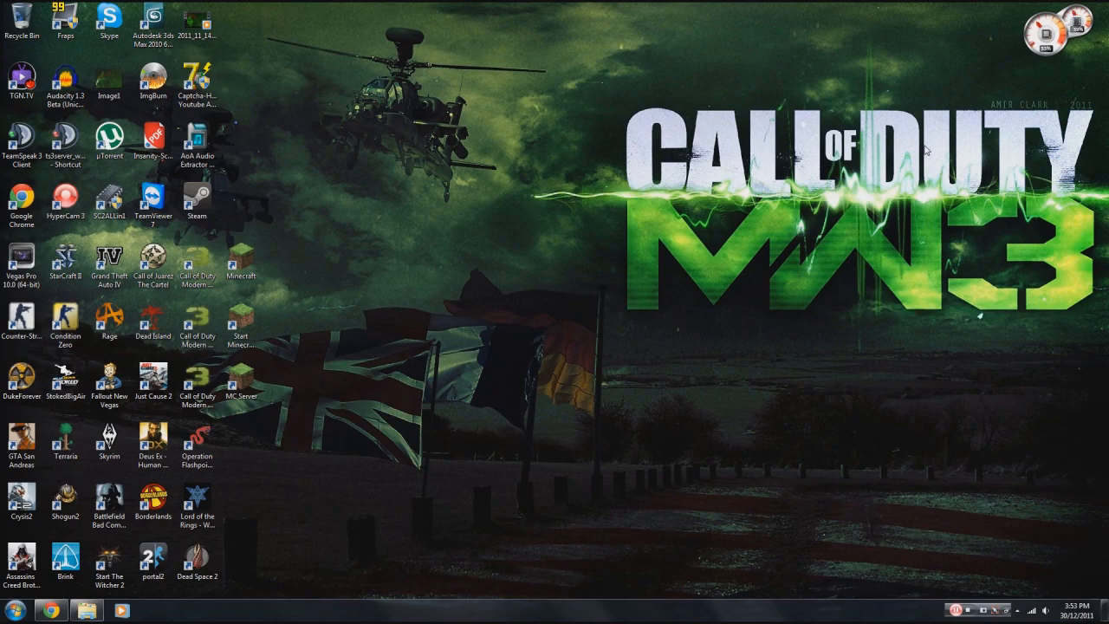
mouse_move(253, 523)
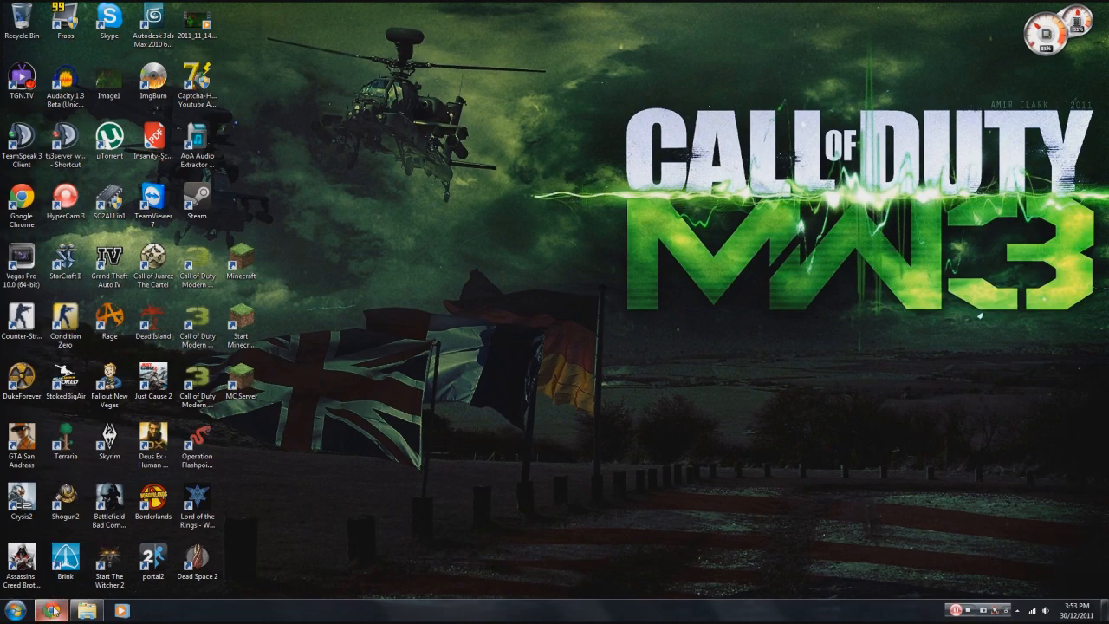
Step: Bring up the Audacity download page listing Windows, Mac OS X and Linux builds
click(50, 610)
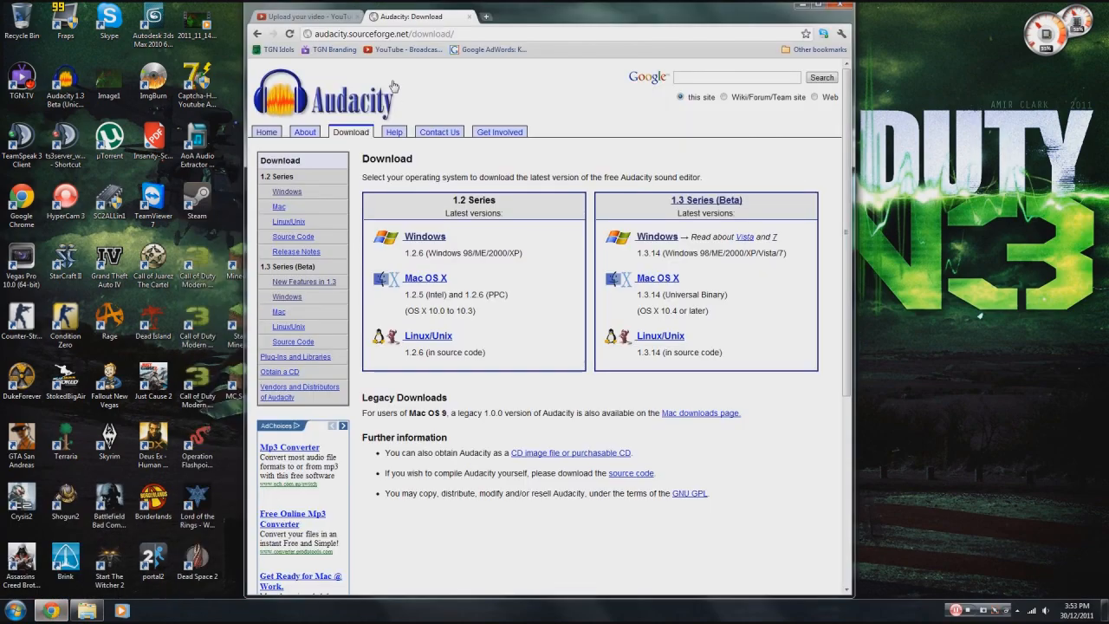
mouse_move(476, 248)
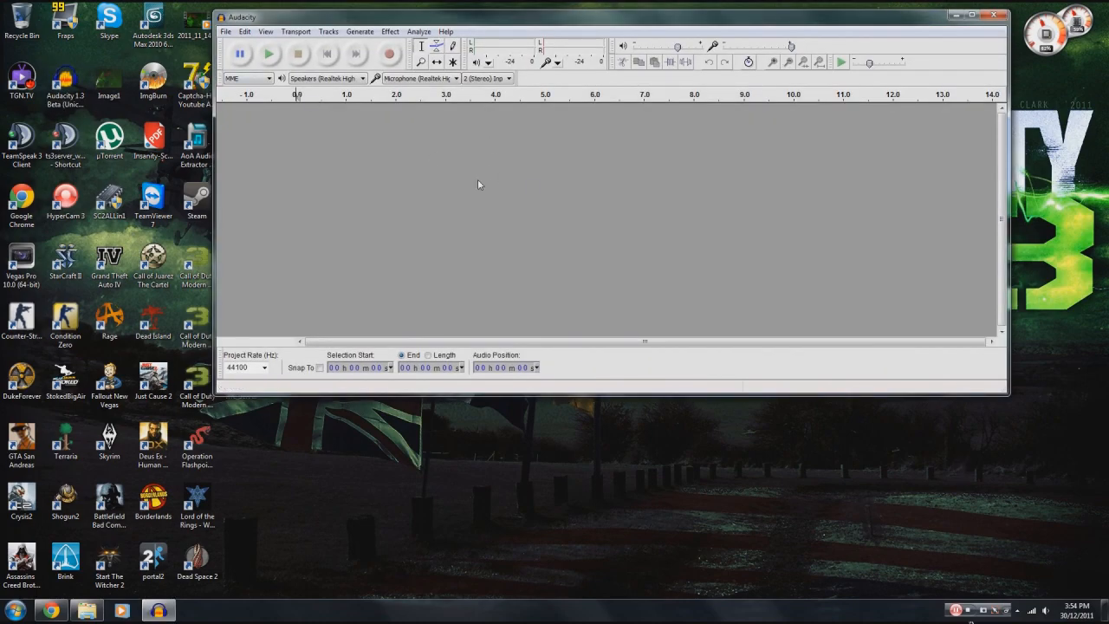
mouse_move(350, 516)
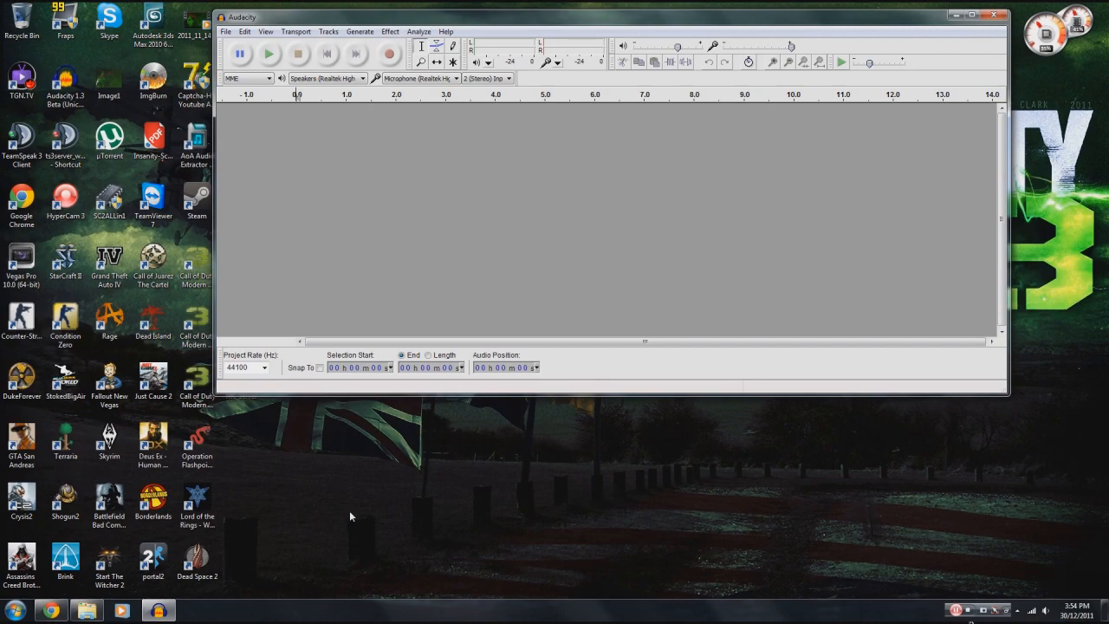
mouse_move(295, 416)
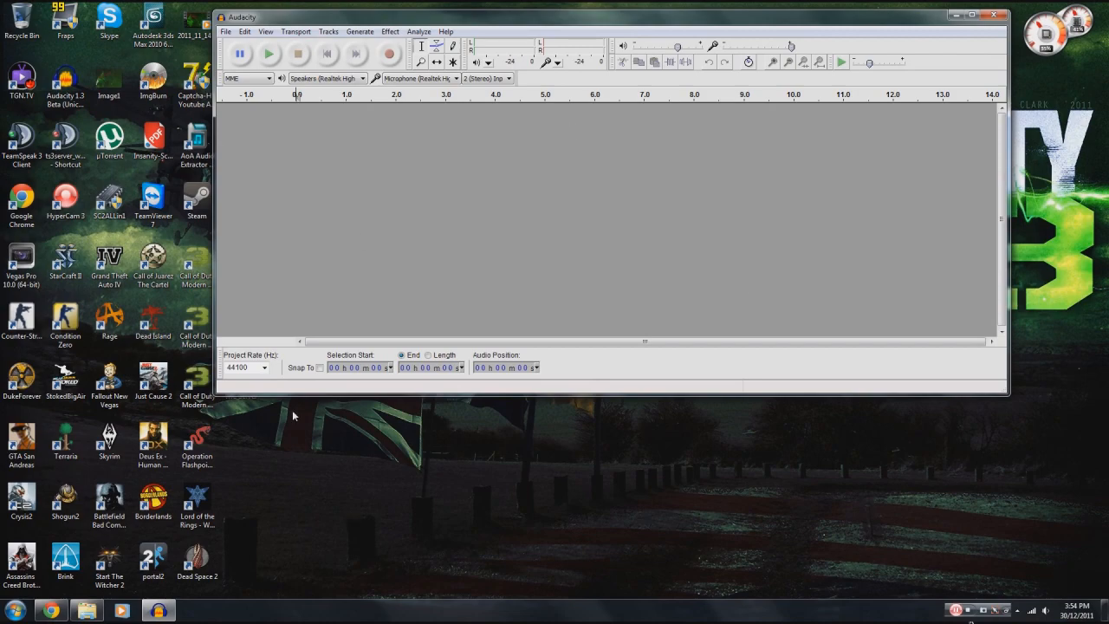
mouse_move(388, 140)
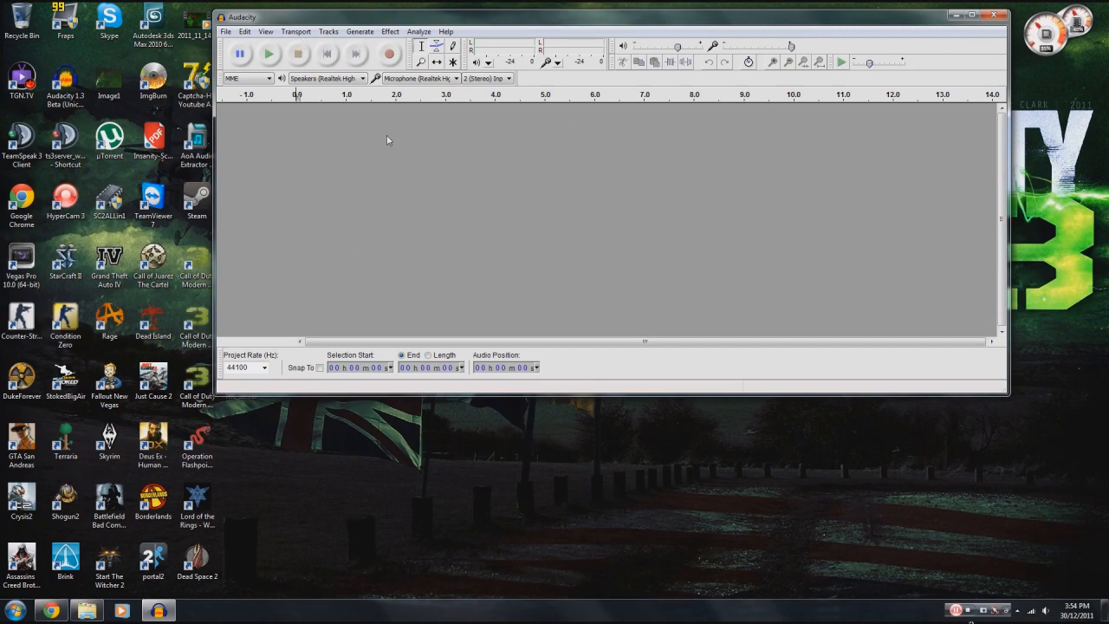
mouse_move(389, 54)
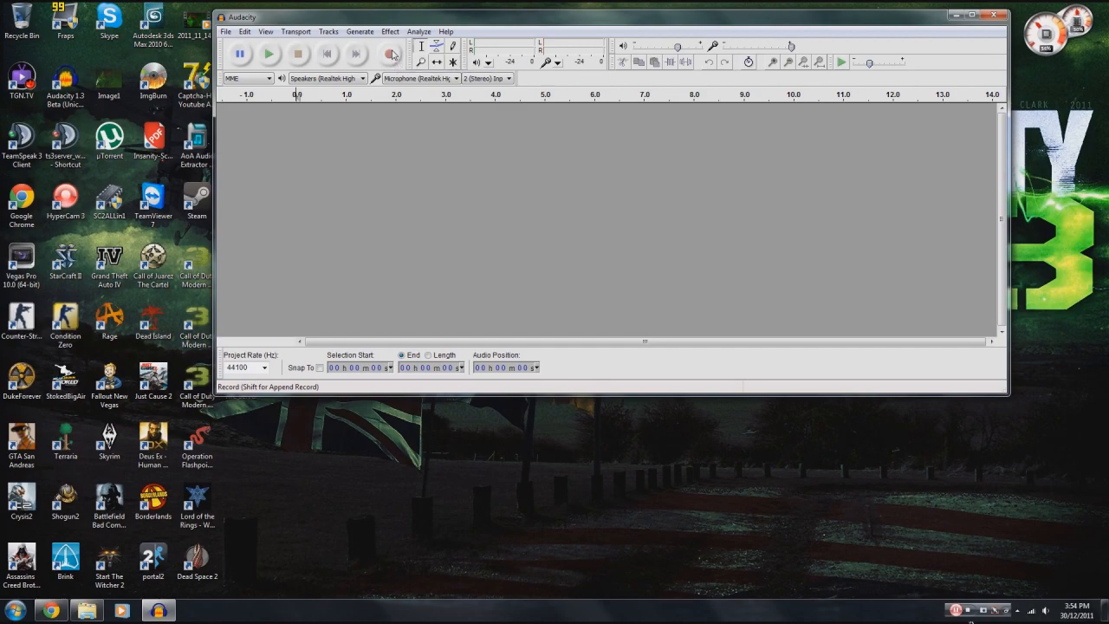
Step: Record a roughly five-second voice clip onto a new stereo track
click(391, 54)
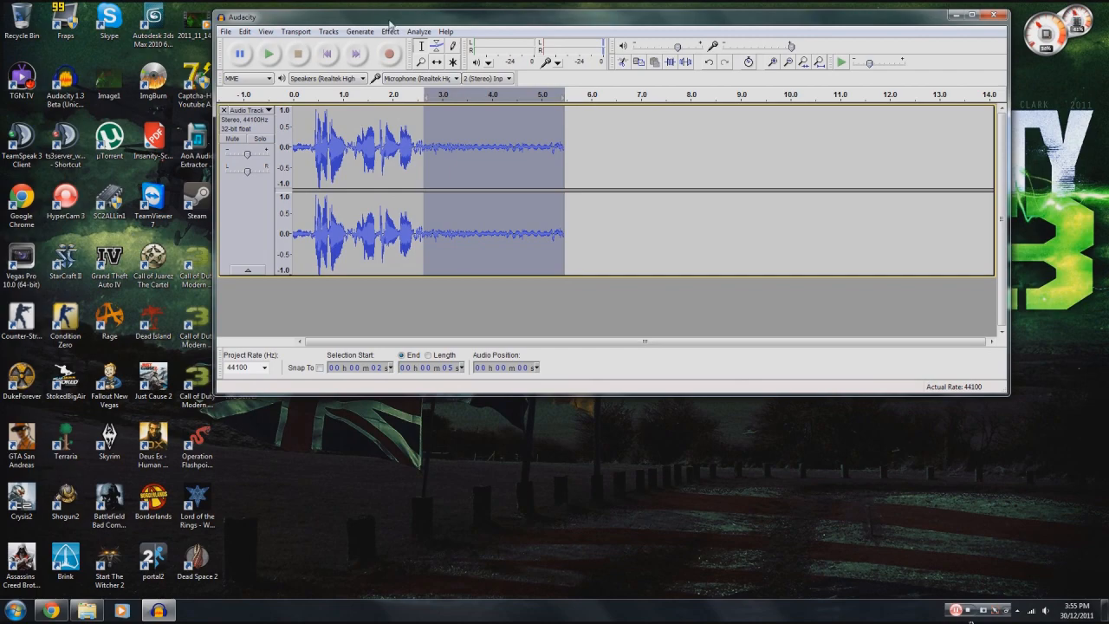
Step: Bring up the Noise Removal effect over the selected quiet tail of the recording
click(389, 31)
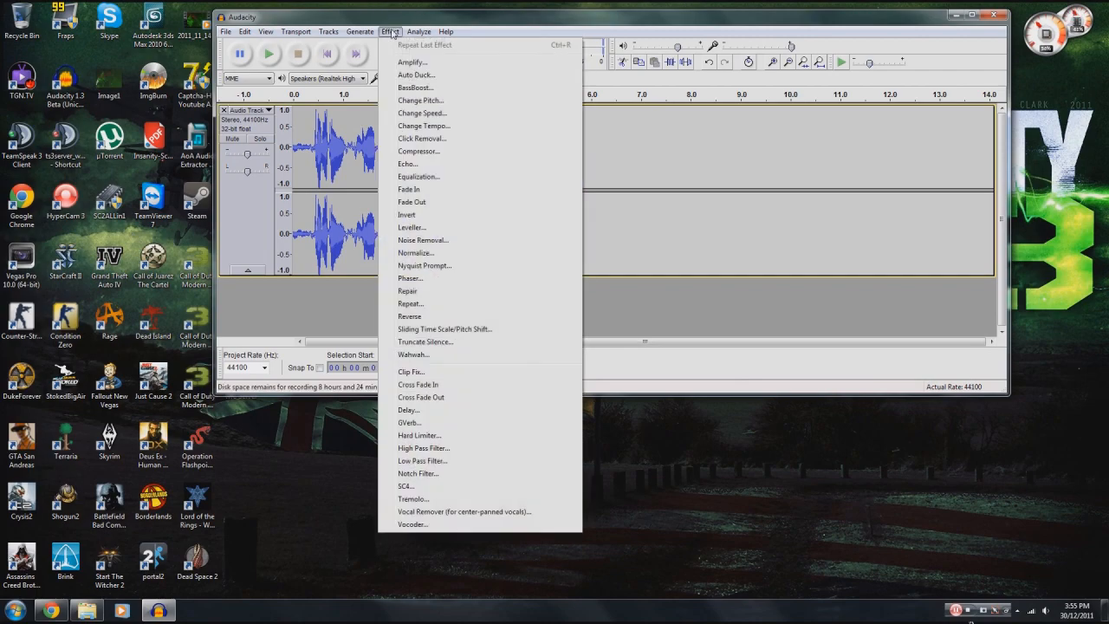
click(423, 239)
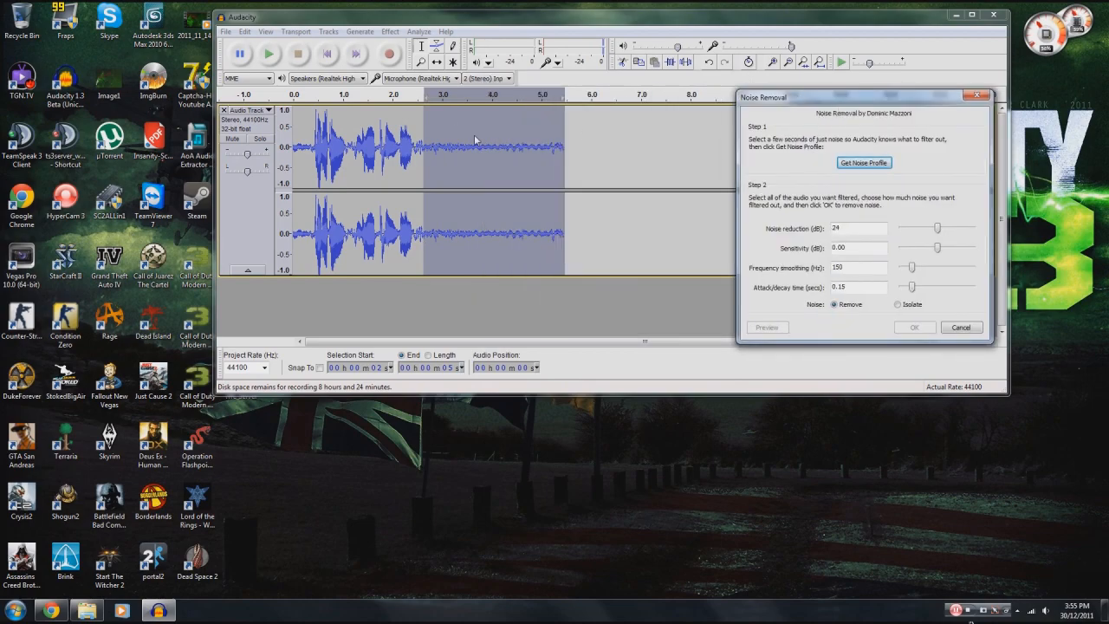
mouse_move(536, 145)
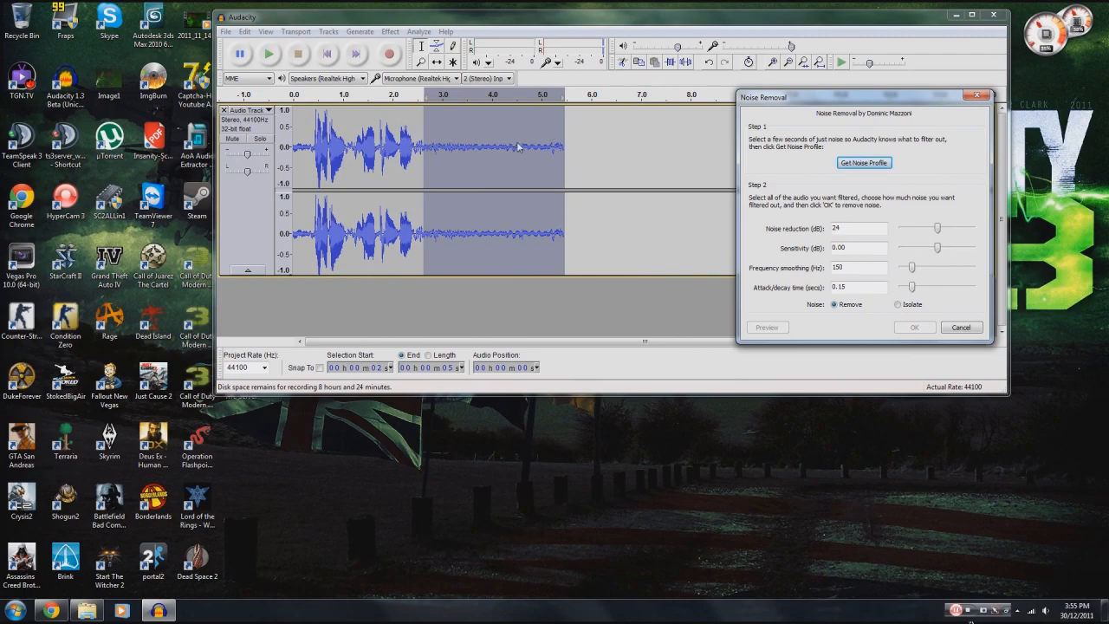
mouse_move(447, 111)
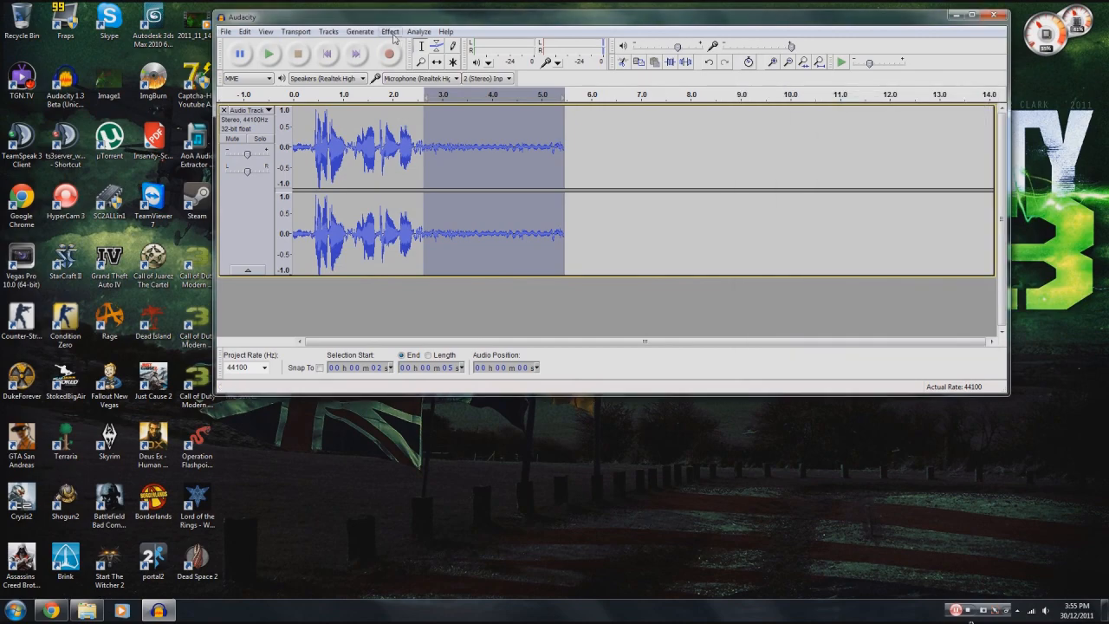
Step: Apply Noise Removal to the whole clip, then stop playback of the cleaned audio
click(390, 32)
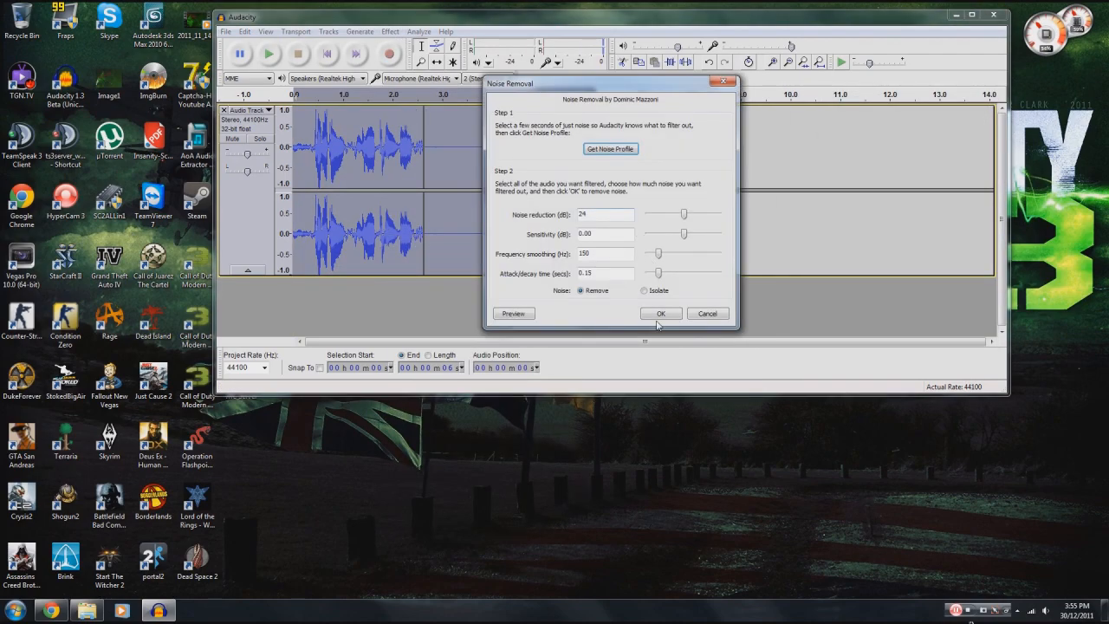
click(661, 312)
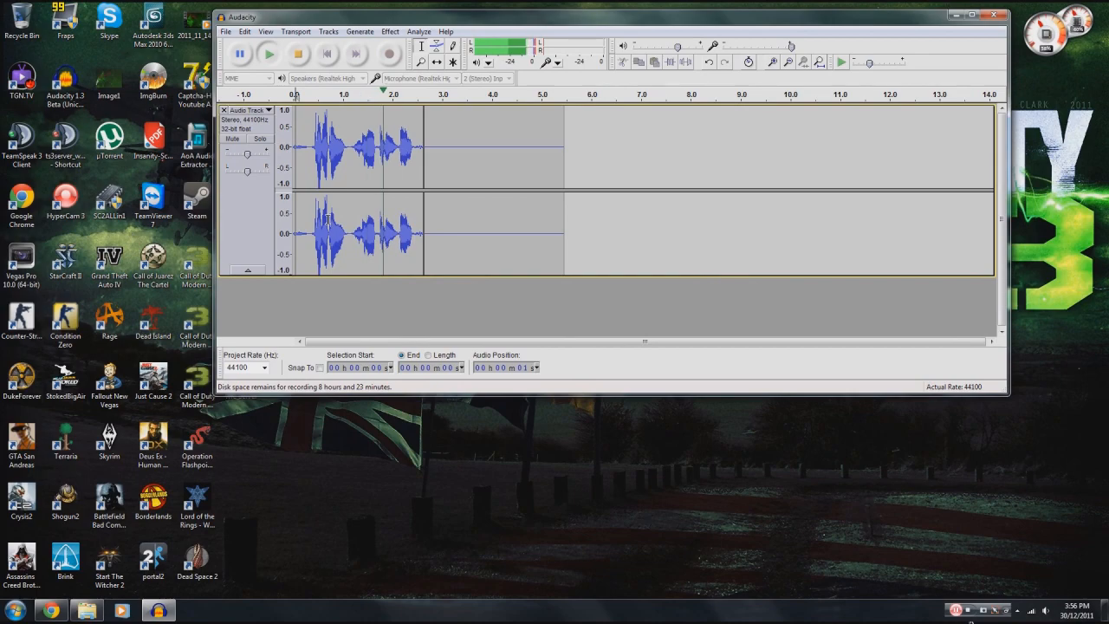
click(298, 53)
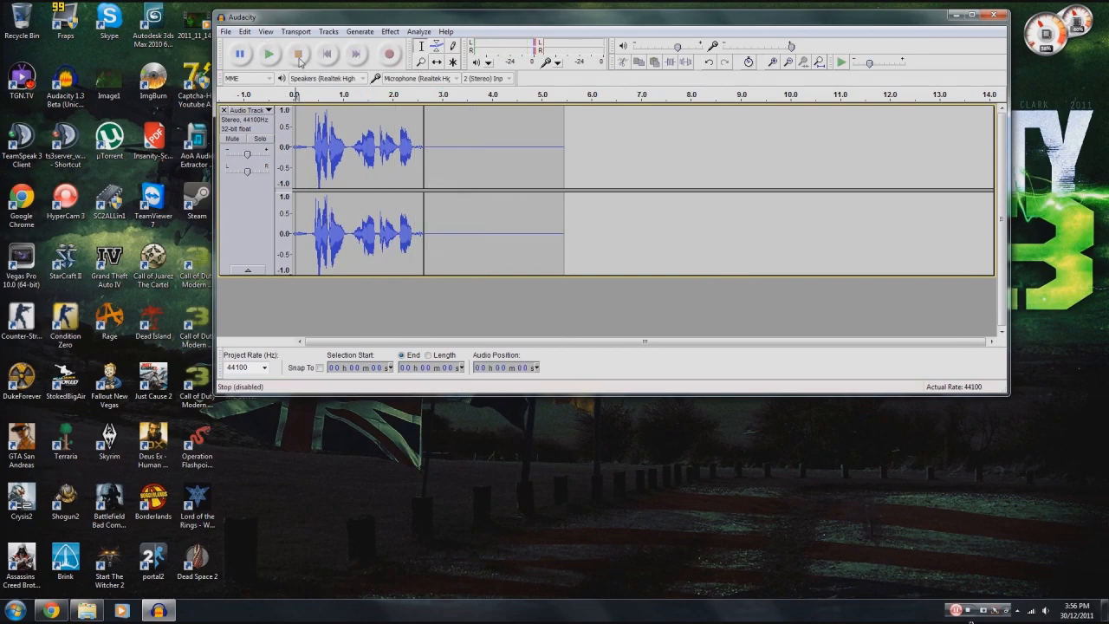